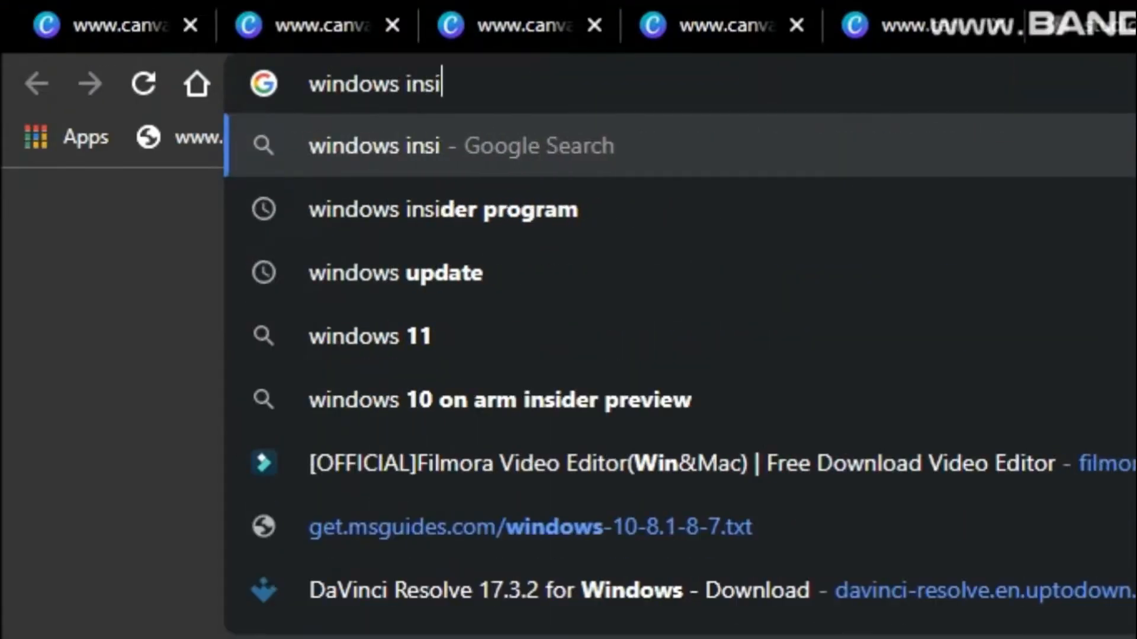
Search Chrome's address bar for 'windows insider program'
click(442, 209)
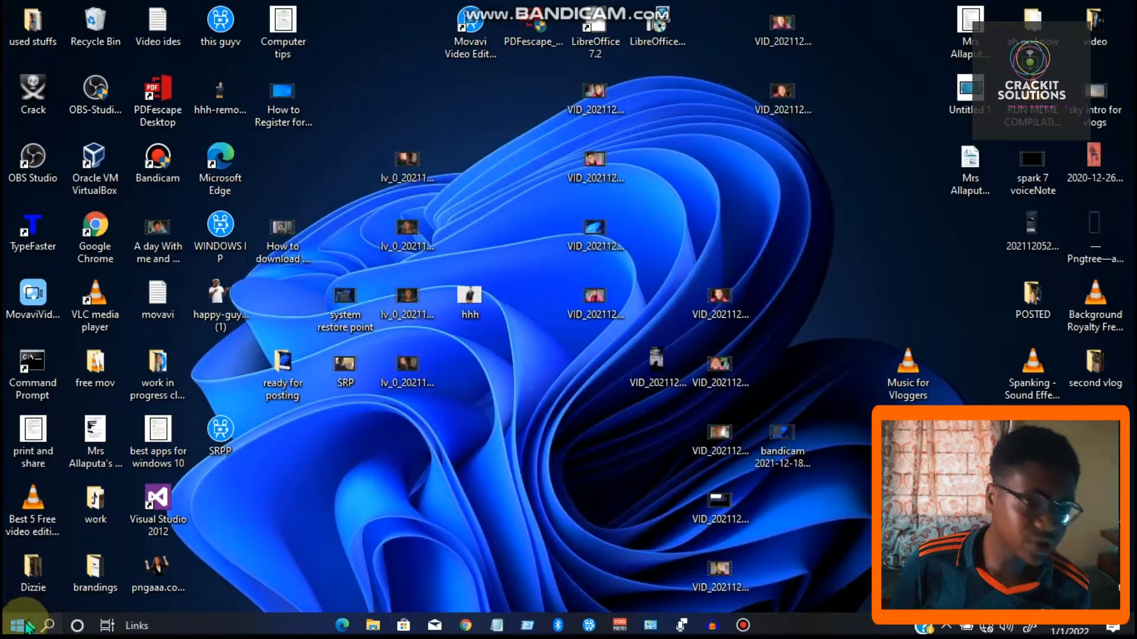
Search the taskbar for 'settings' and launch the Settings app
click(14, 625)
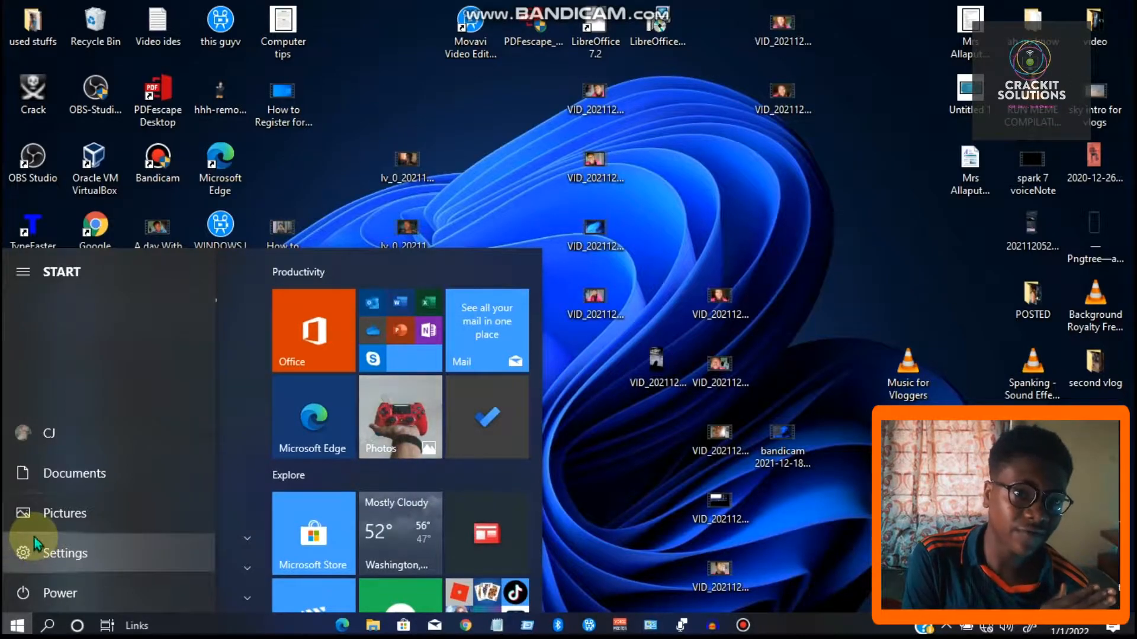
click(48, 625)
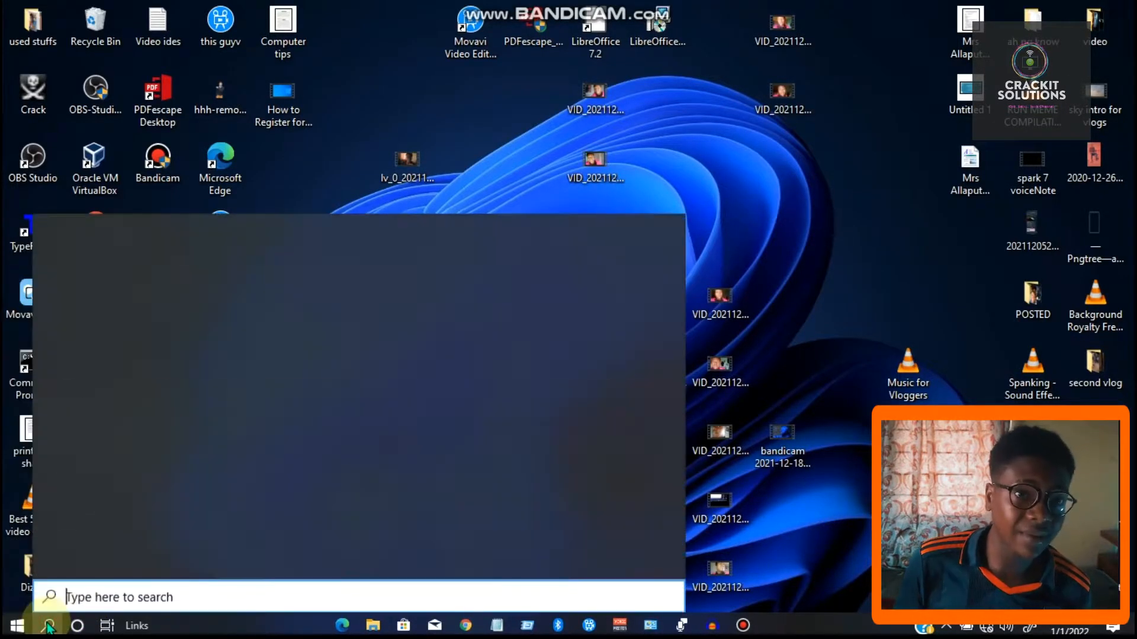
text(settings)
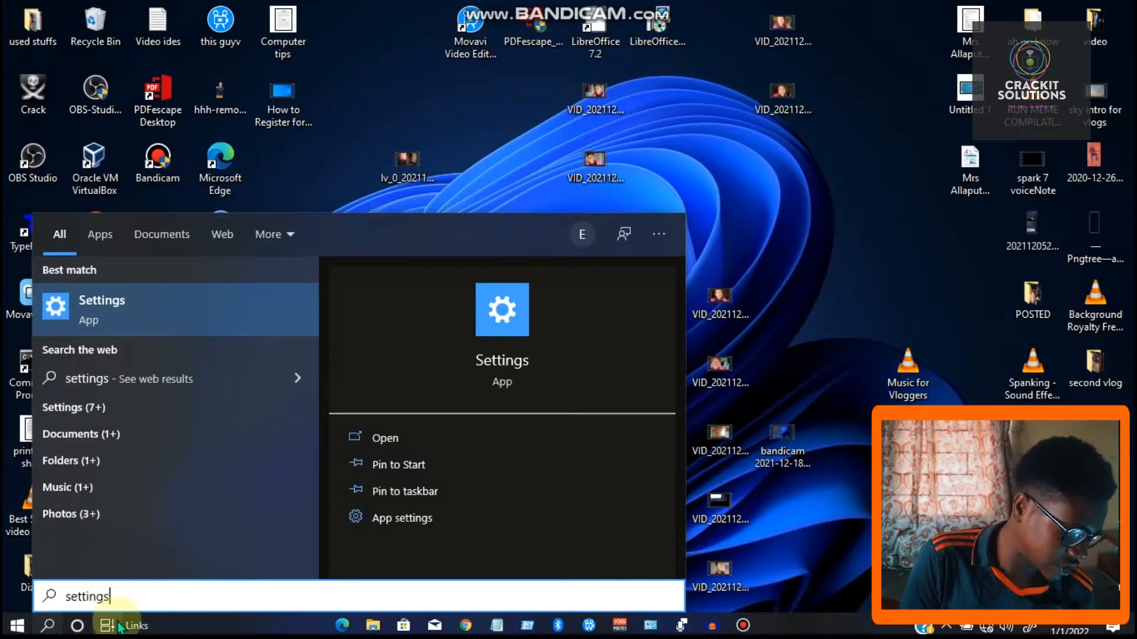
mouse_move(119, 585)
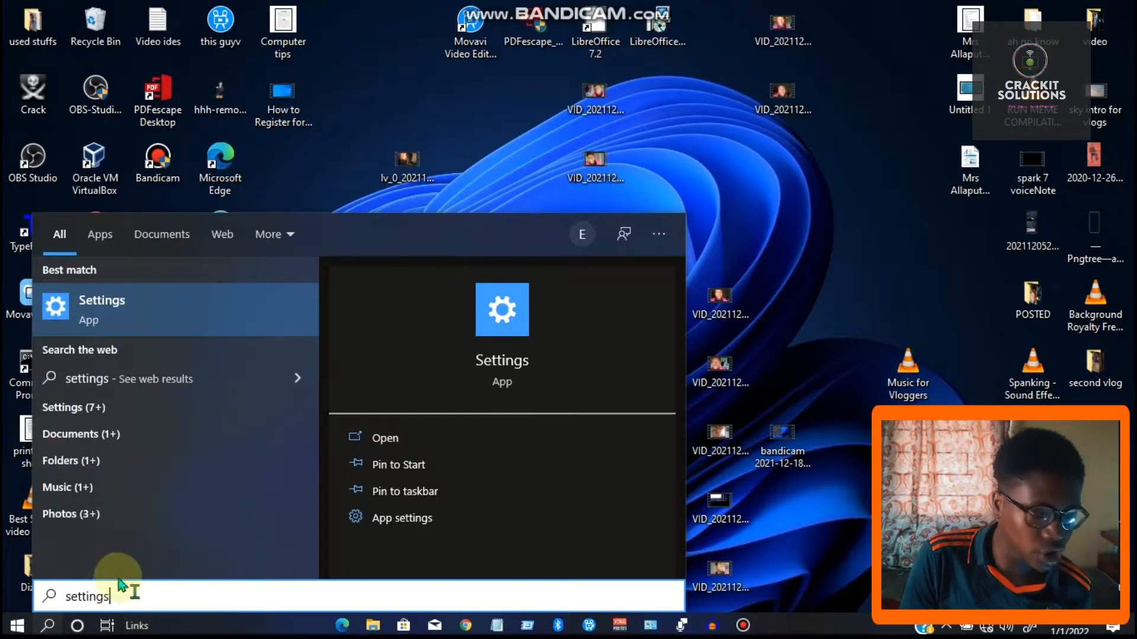
click(385, 438)
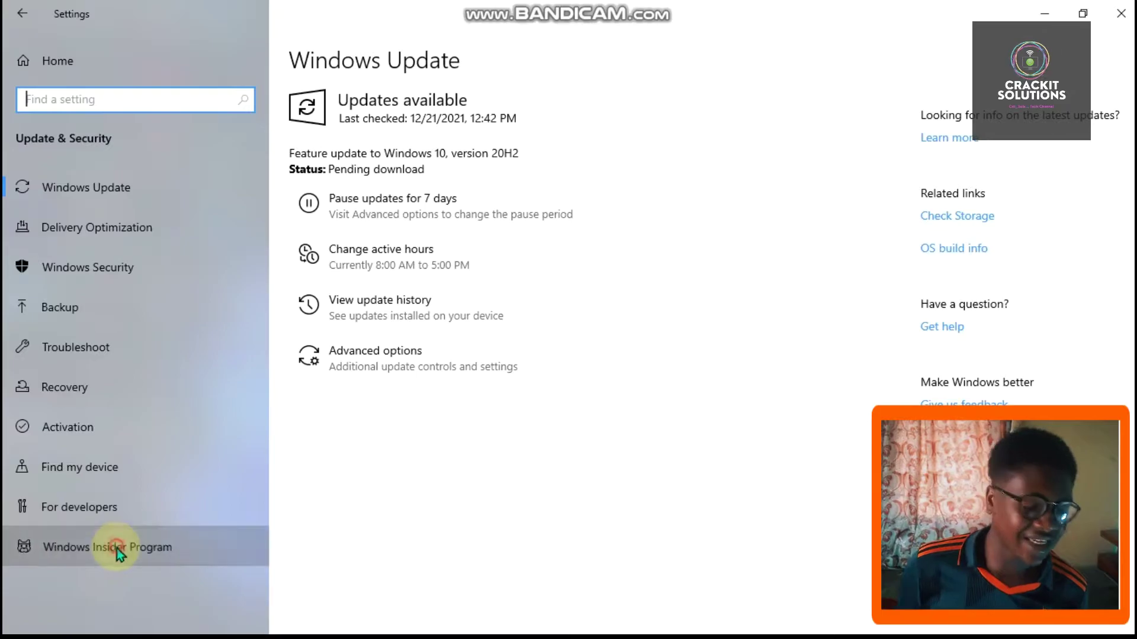
Open the Windows Insider Program page and select Get started
click(108, 546)
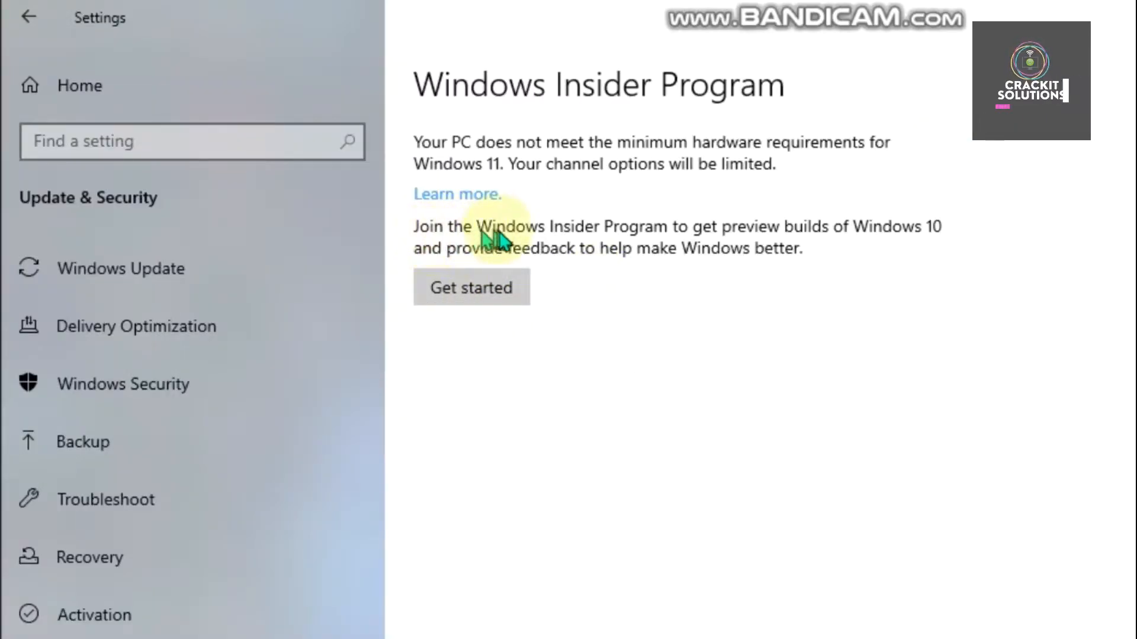
mouse_move(769, 243)
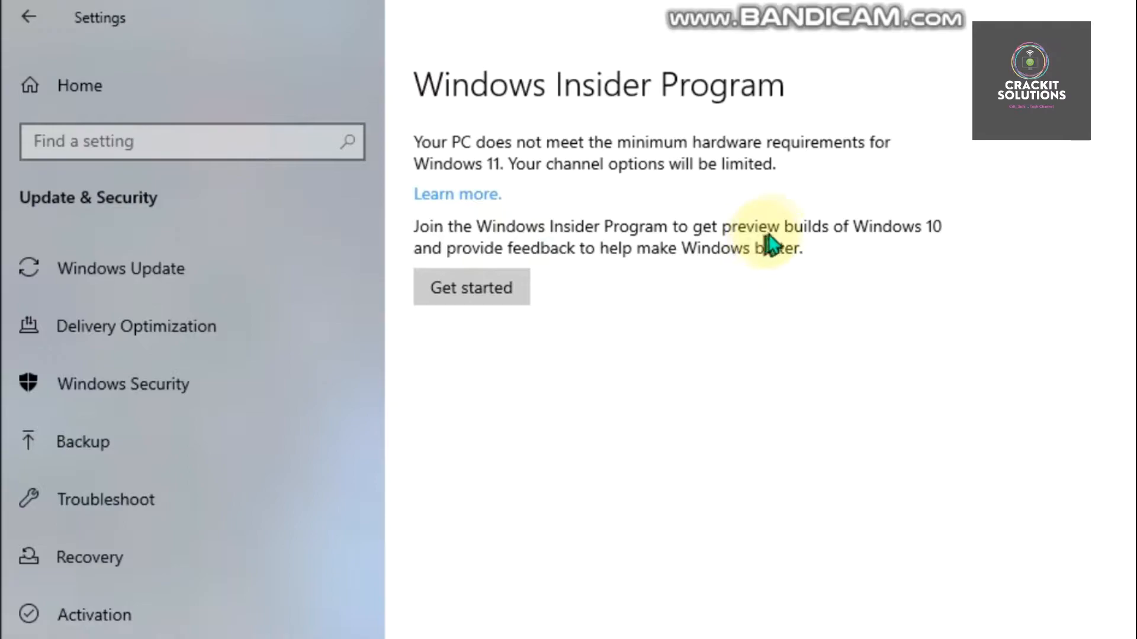
mouse_move(555, 319)
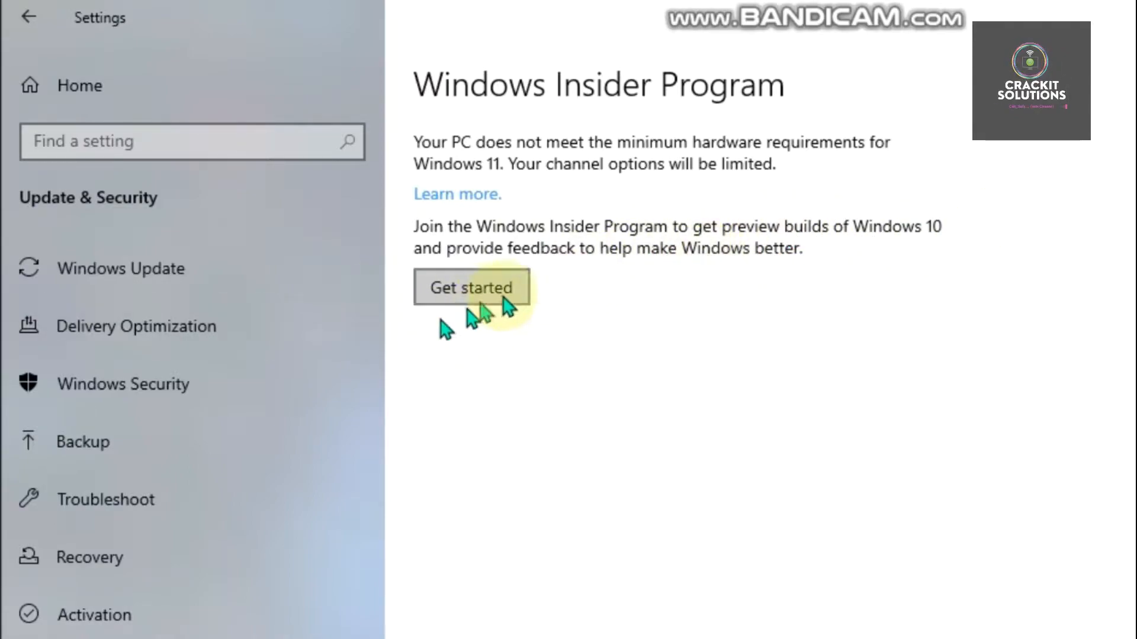
click(471, 287)
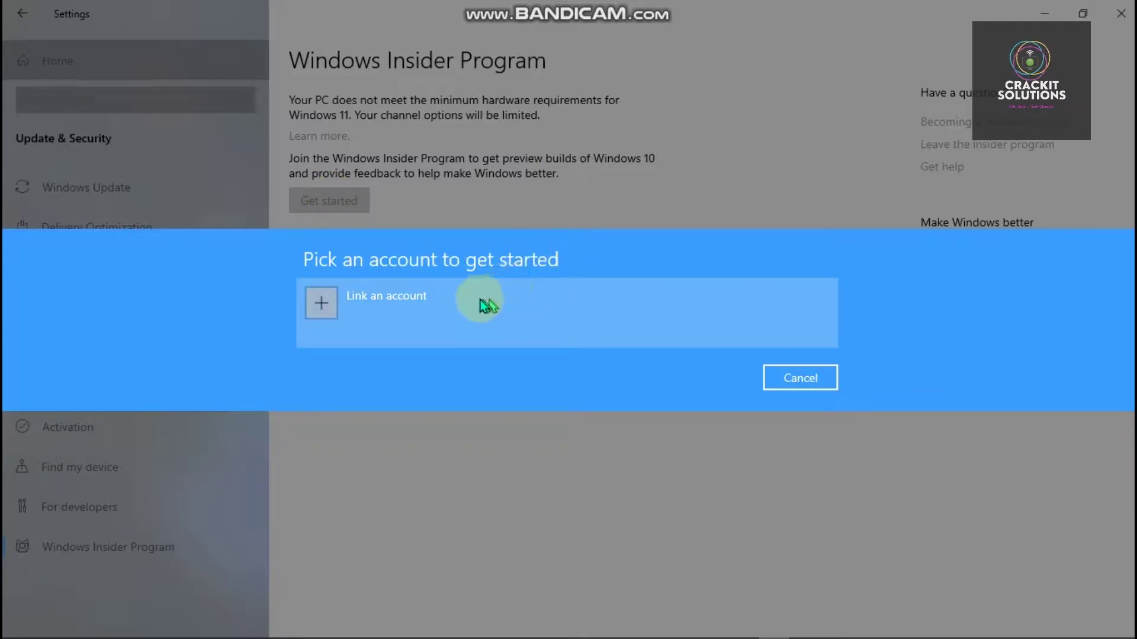
Sign in with a Microsoft account, allow it on this device, and select it
click(387, 304)
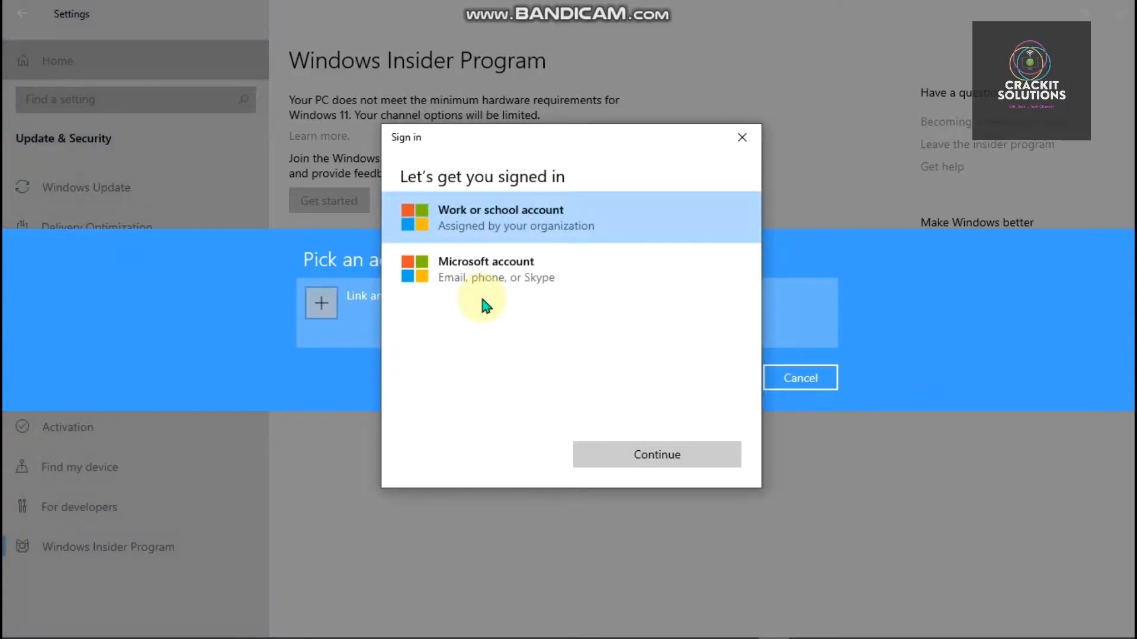
click(655, 455)
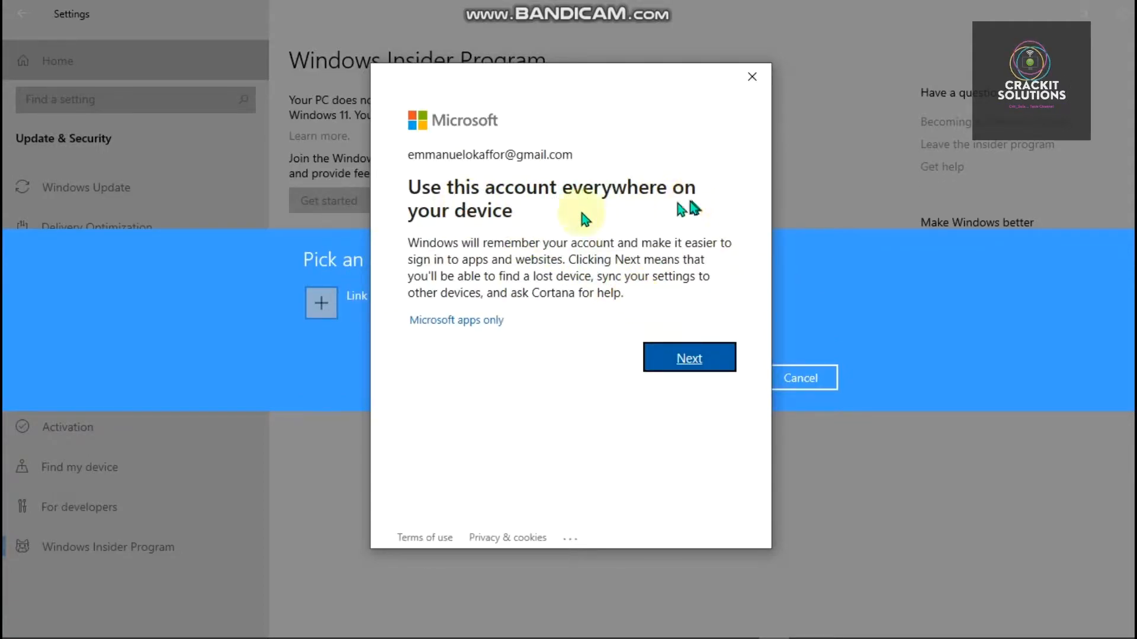
mouse_move(404, 248)
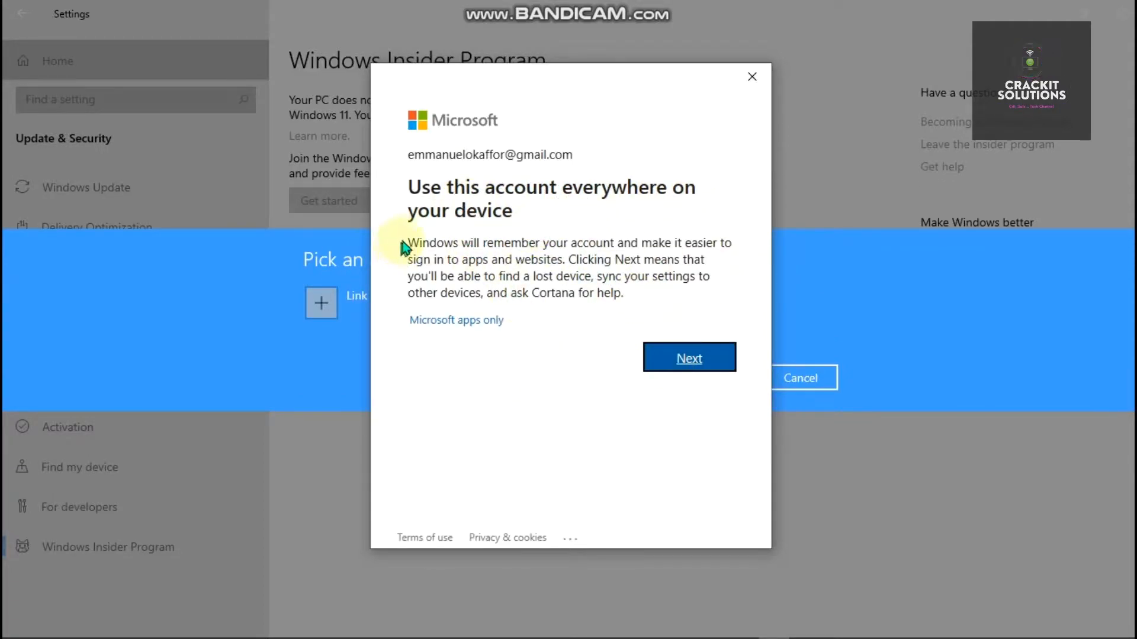
click(687, 356)
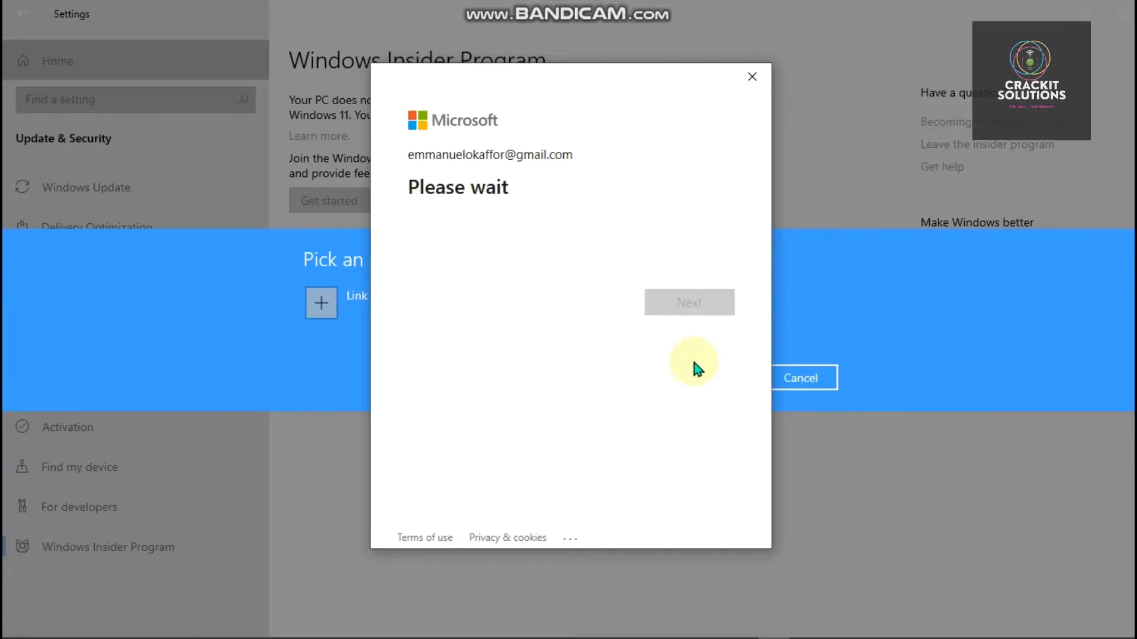
mouse_move(679, 366)
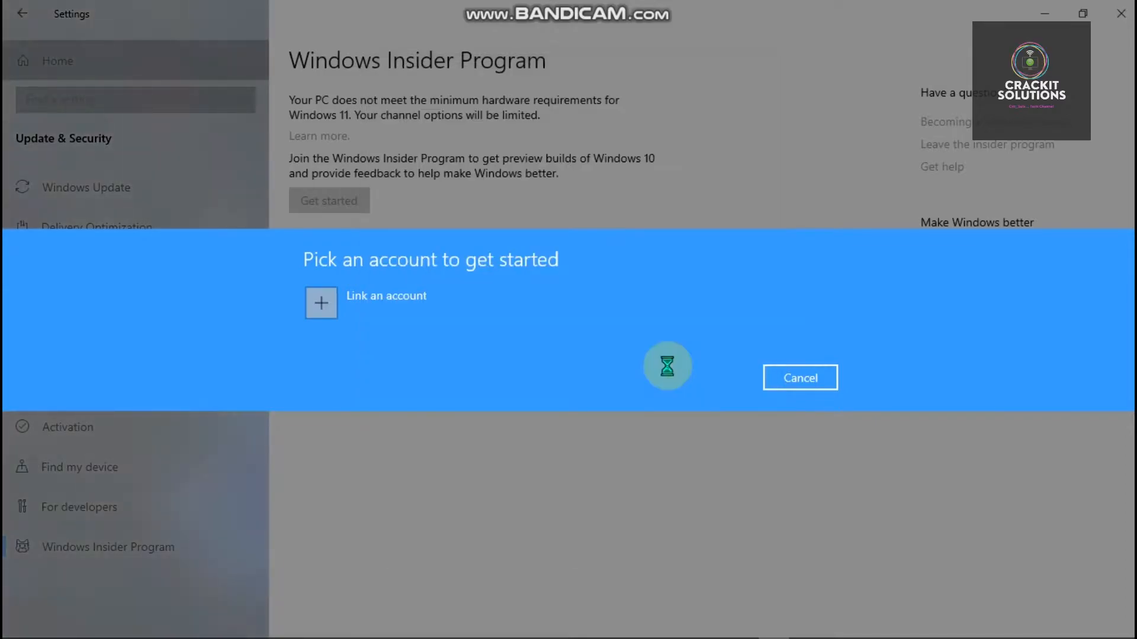
click(320, 304)
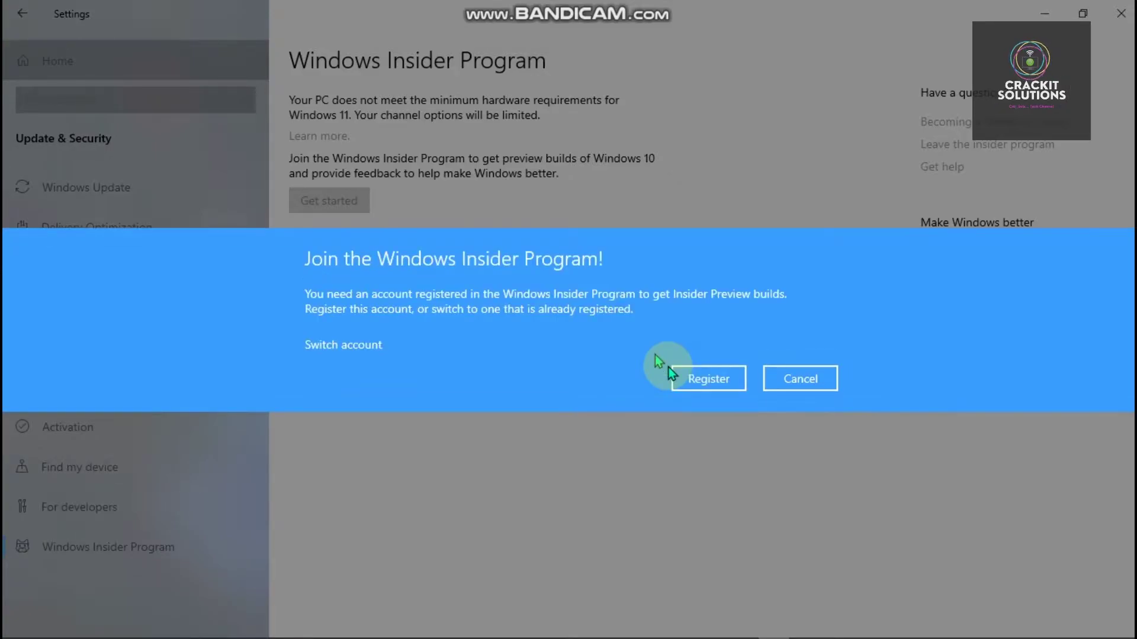
mouse_move(490, 327)
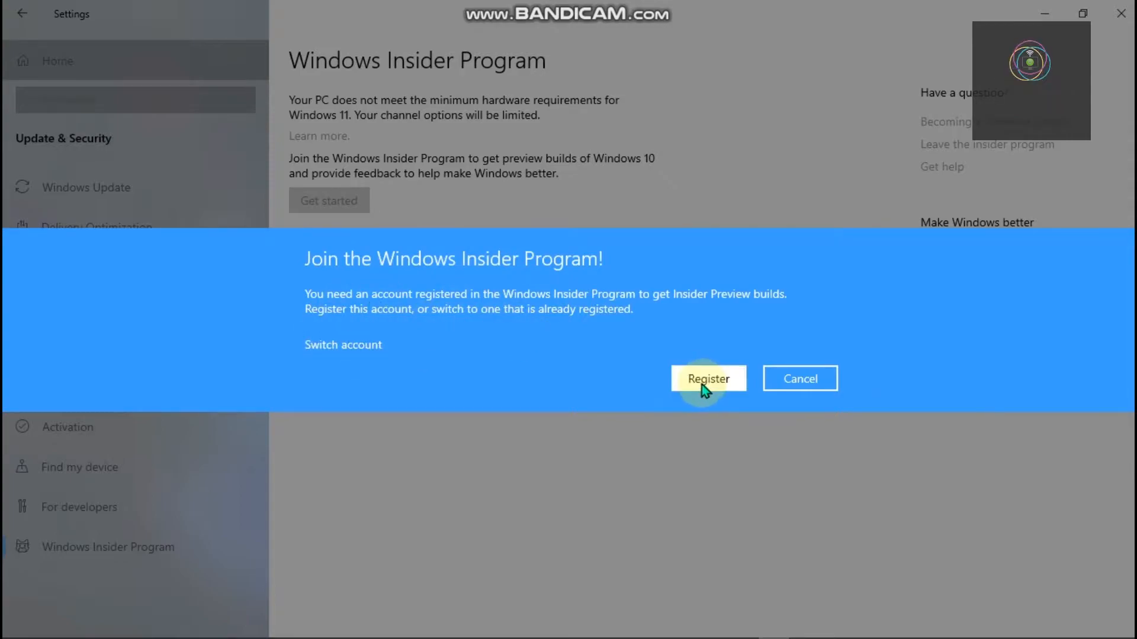
Sign up as a Windows Insider, accept the program agreement, and close the confirmation
click(708, 378)
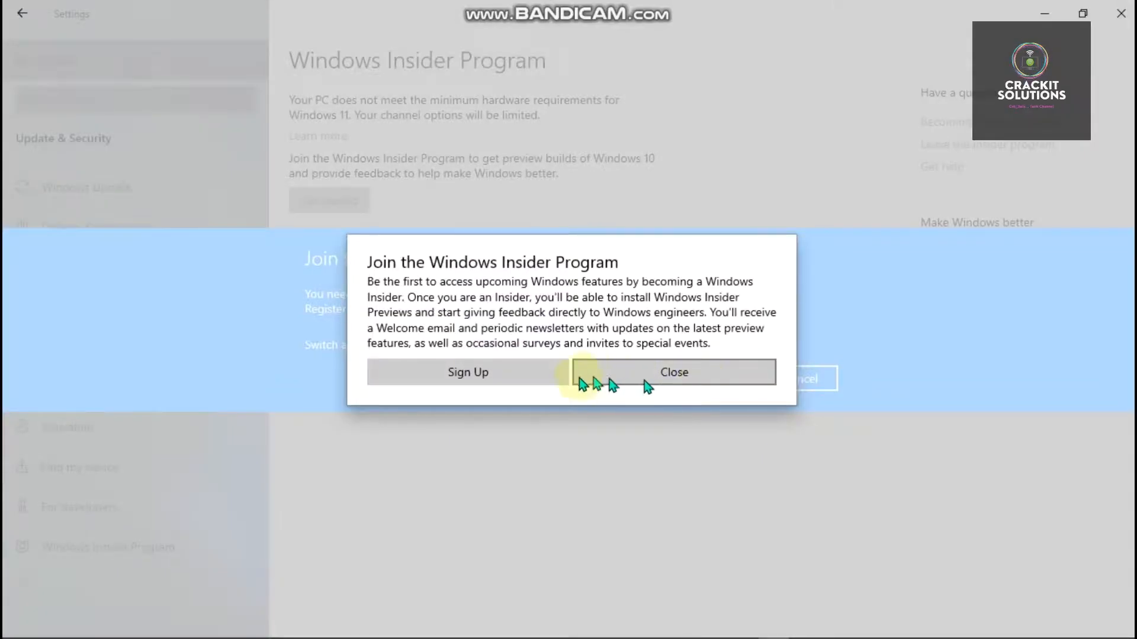
mouse_move(436, 290)
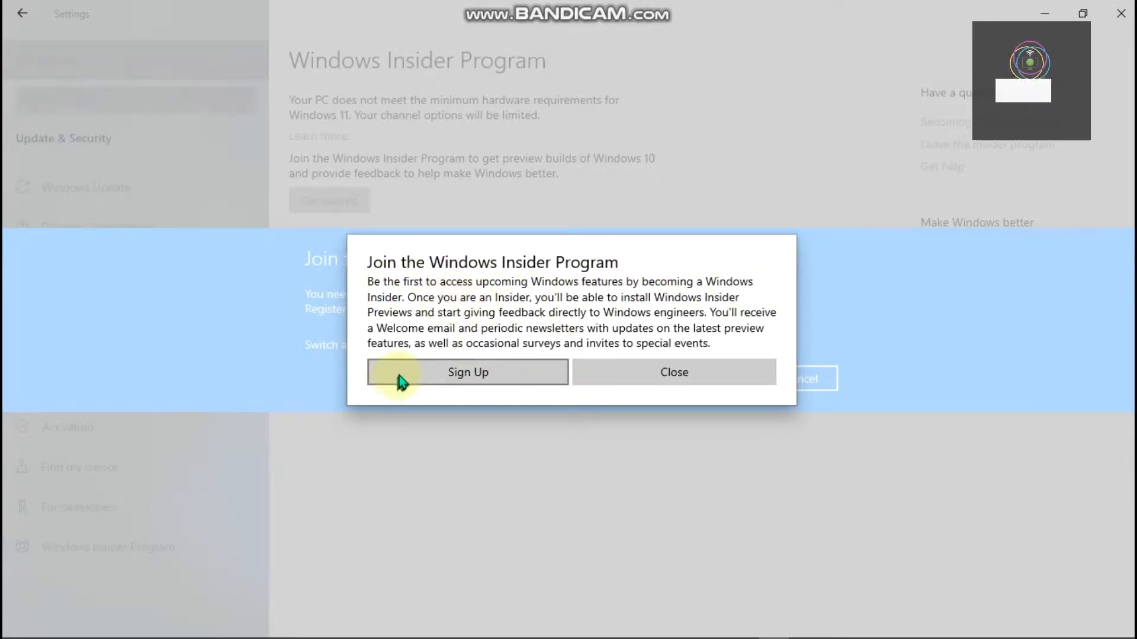
click(467, 372)
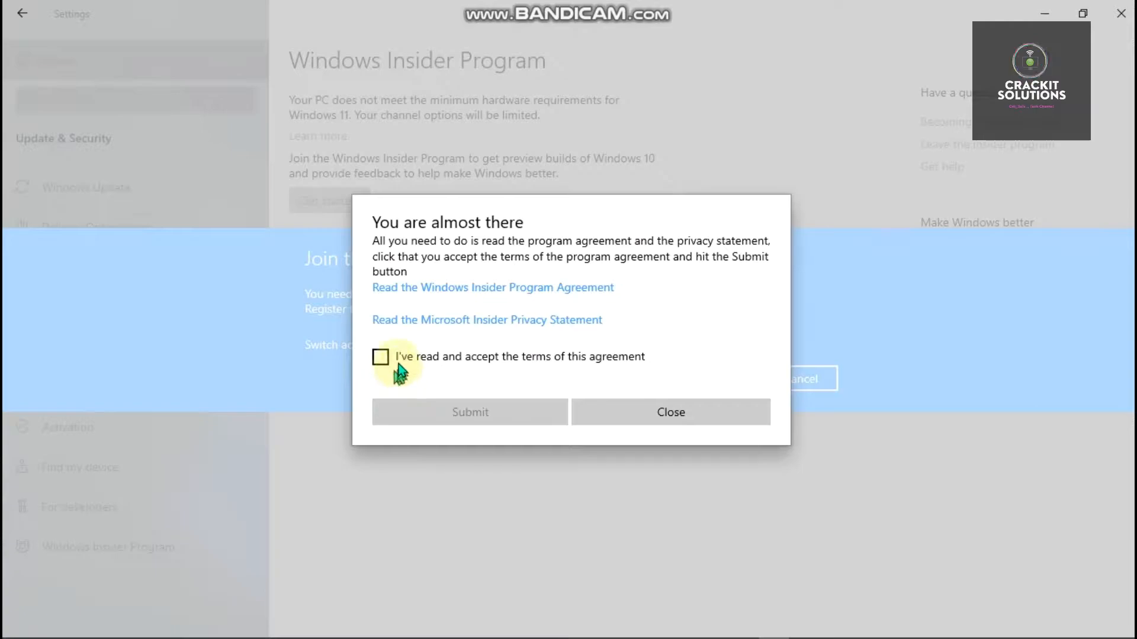
click(380, 357)
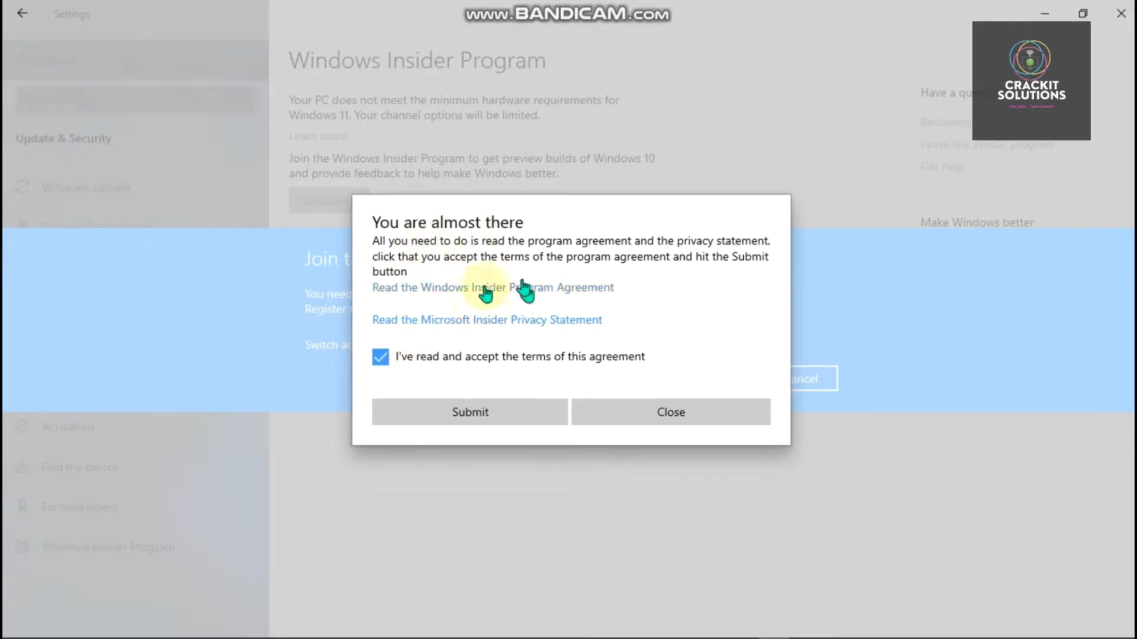
mouse_move(395, 372)
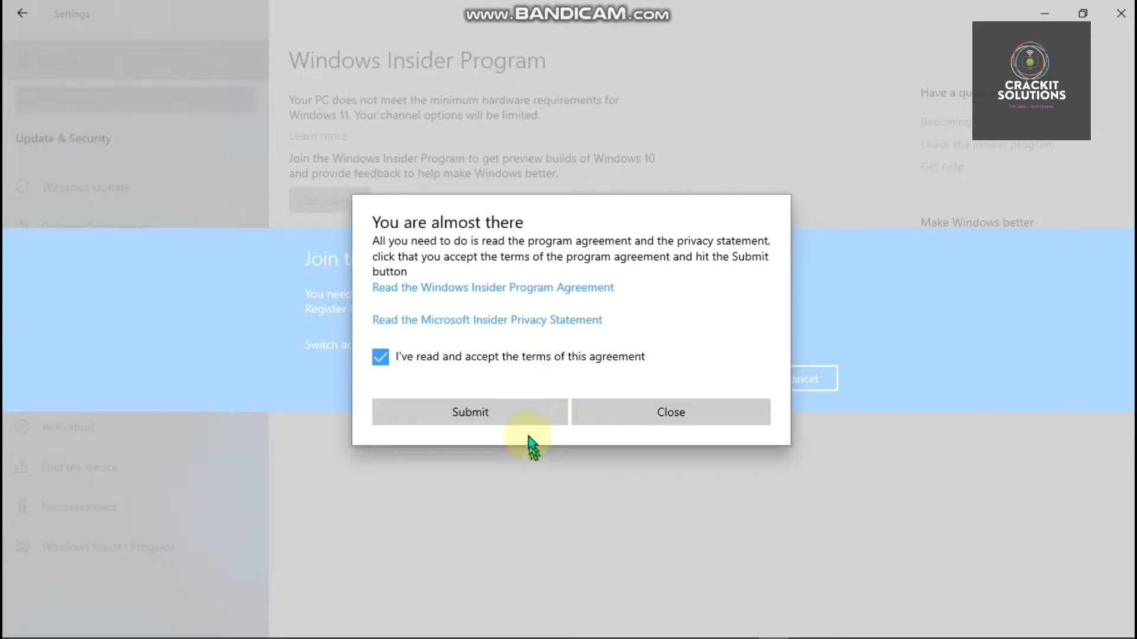
click(469, 412)
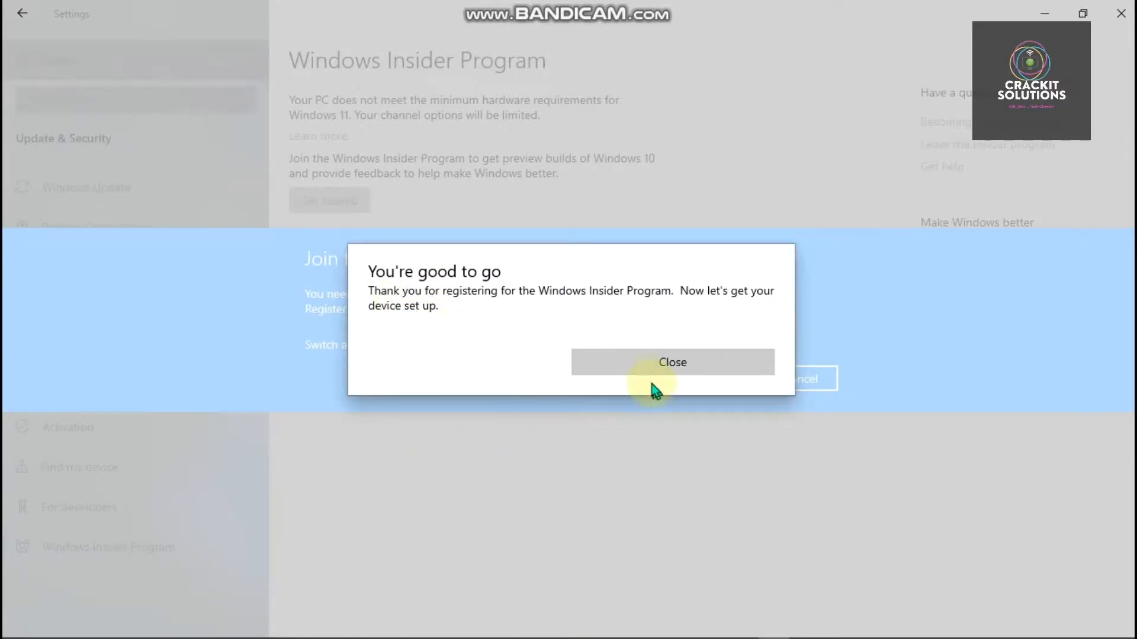
click(671, 362)
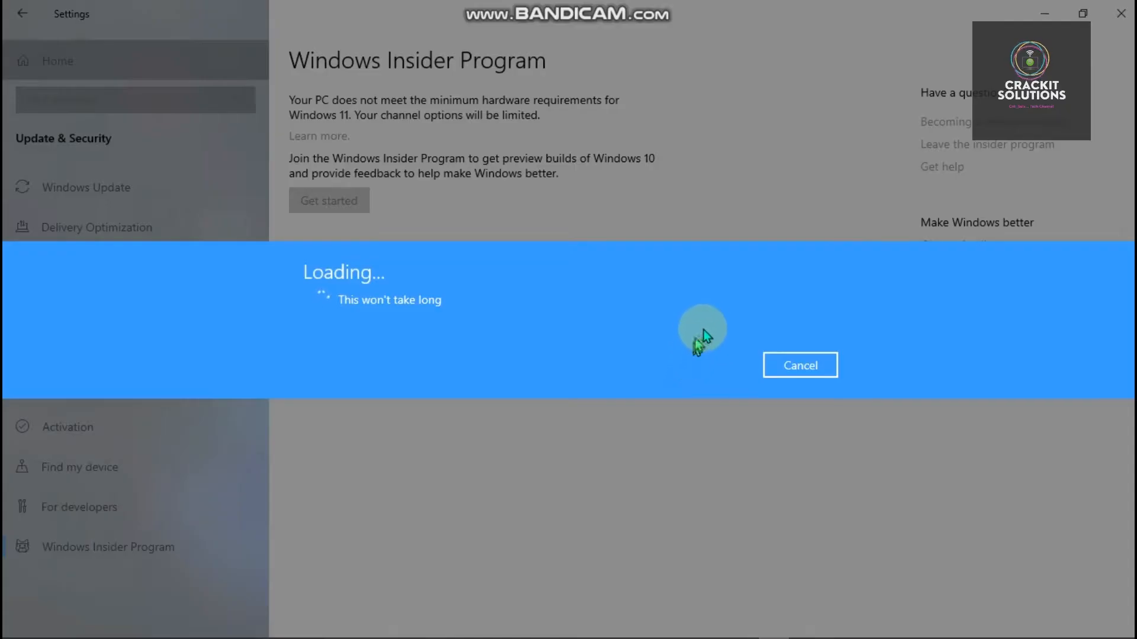
mouse_move(734, 294)
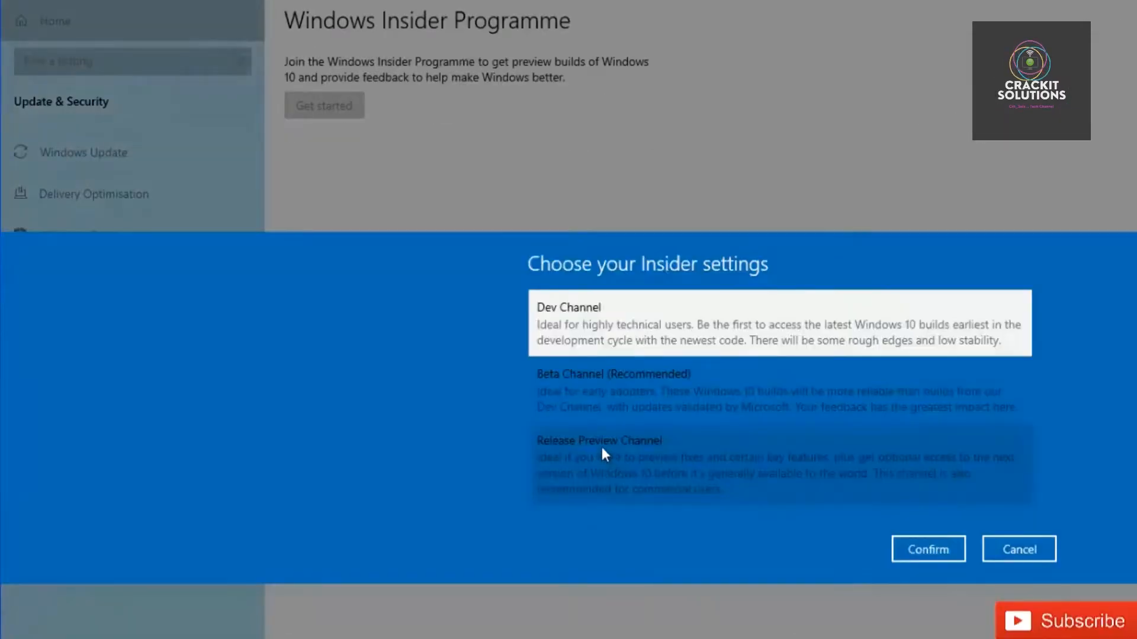
mouse_move(608, 297)
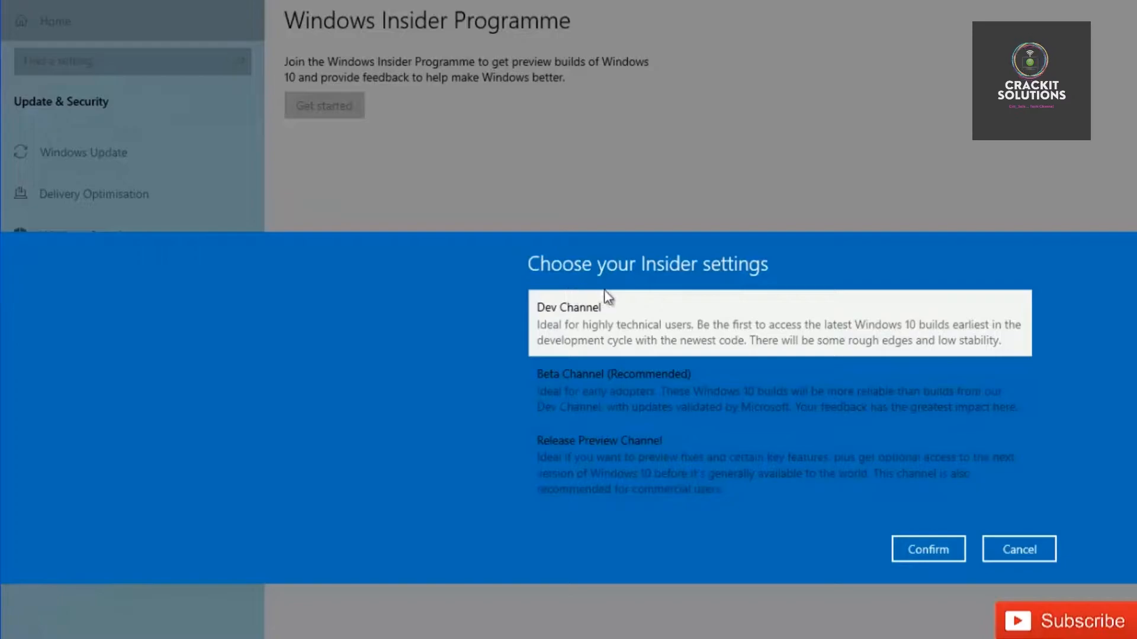
mouse_move(607, 283)
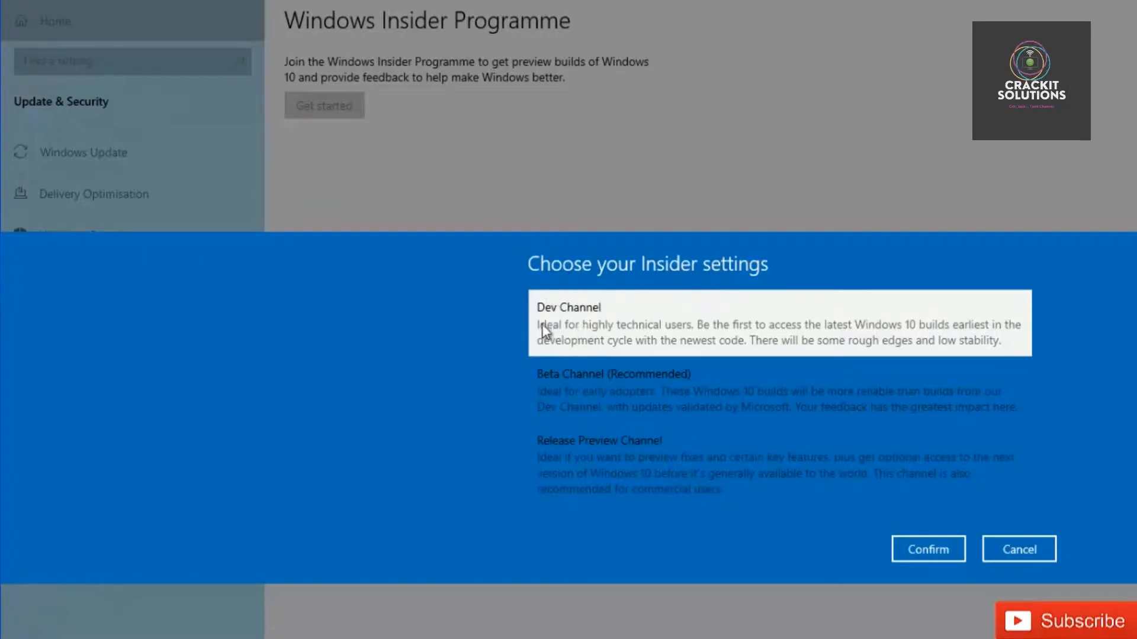
mouse_move(560, 342)
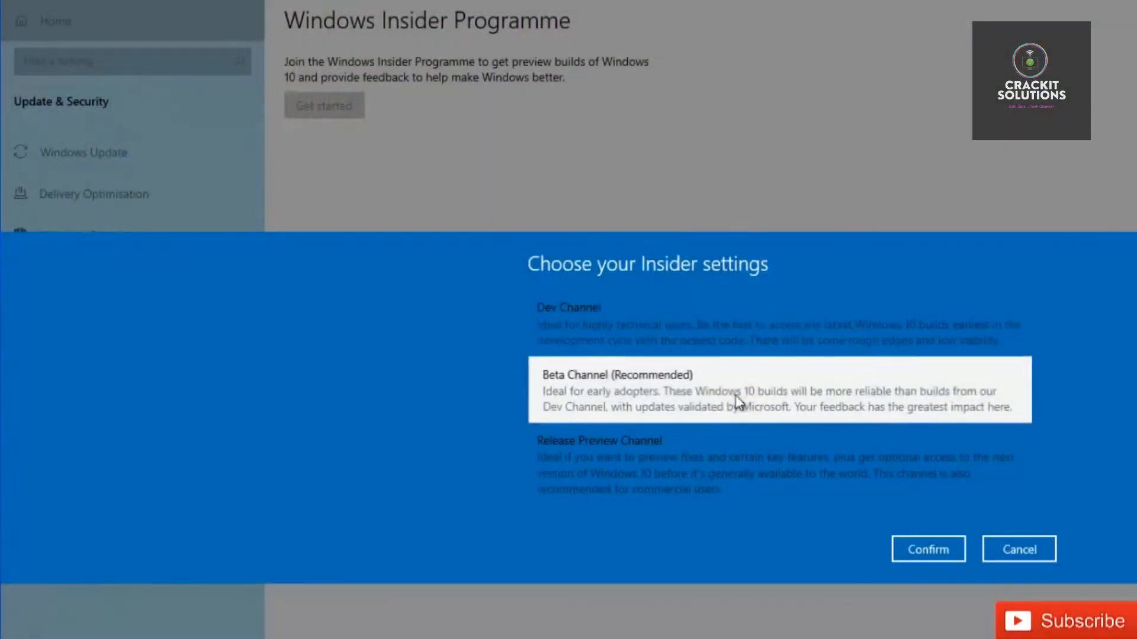
mouse_move(929, 549)
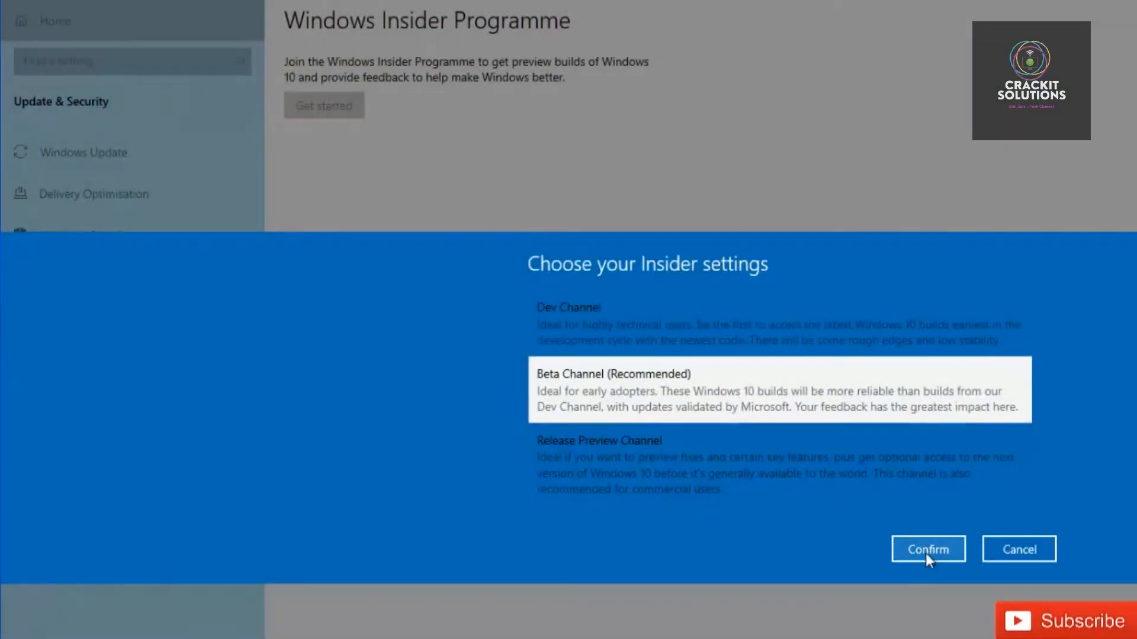
Confirm Beta Channel as the Insider channel
click(928, 549)
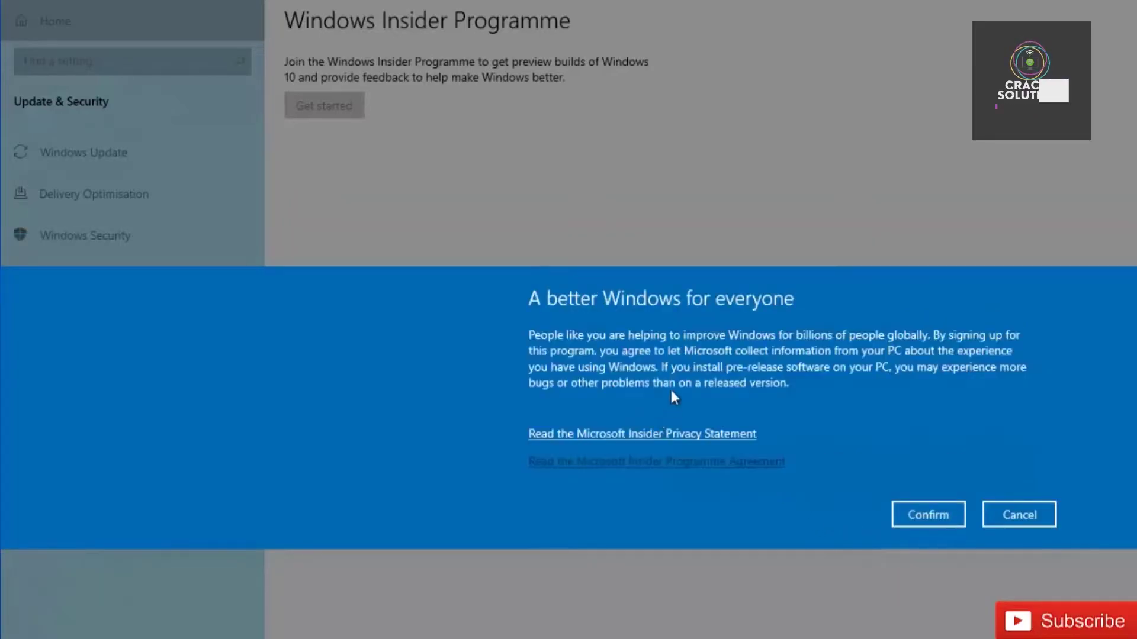
mouse_move(717, 310)
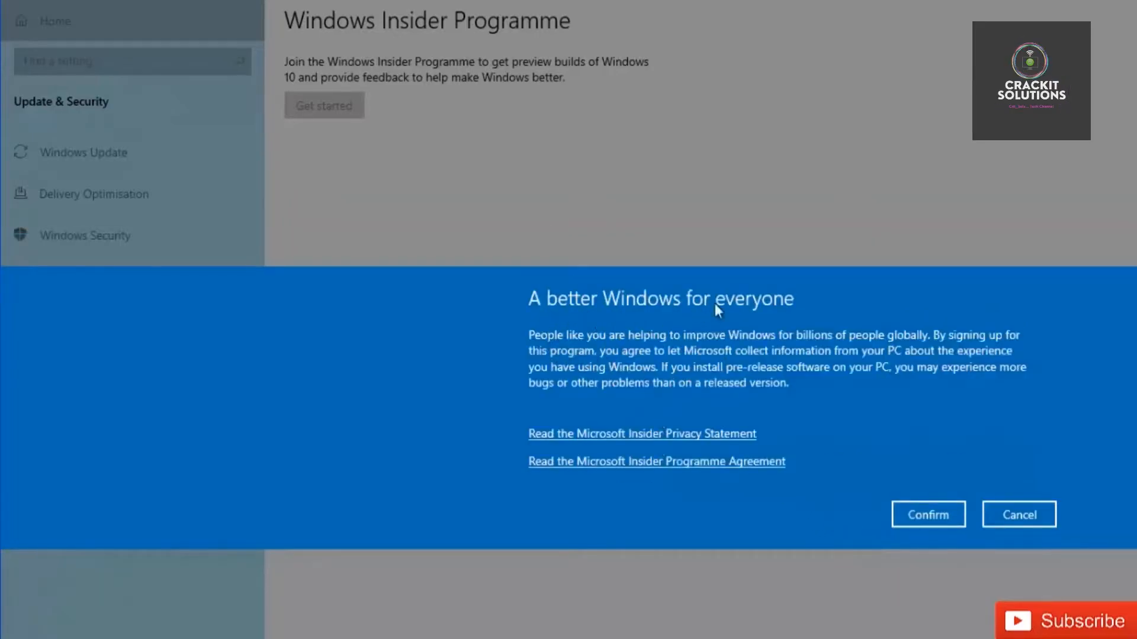
mouse_move(732, 327)
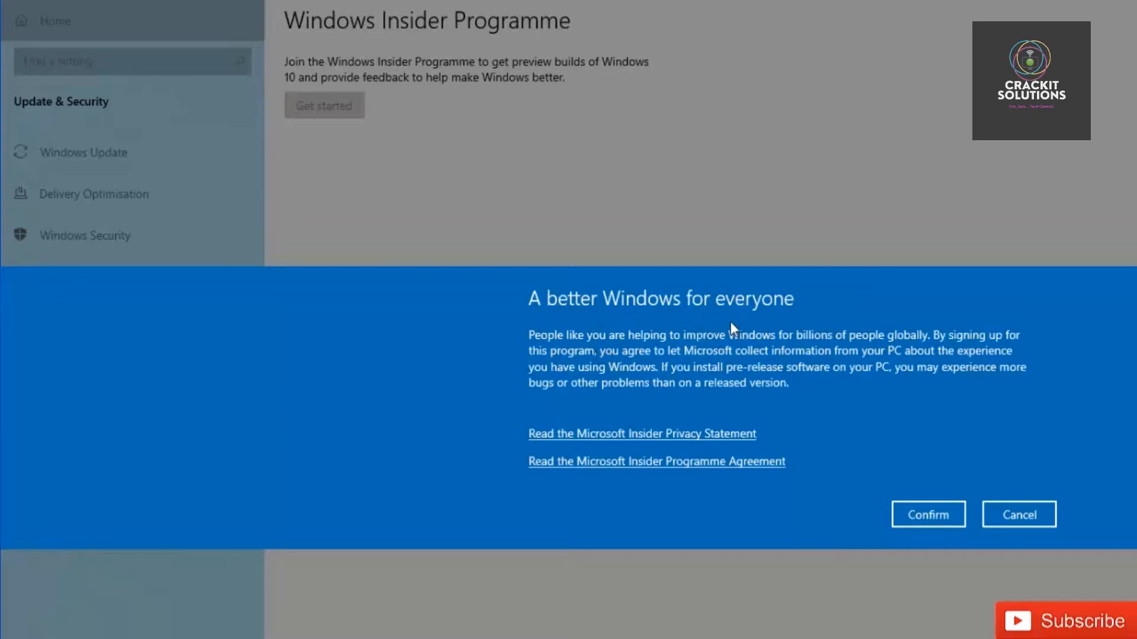
mouse_move(696, 447)
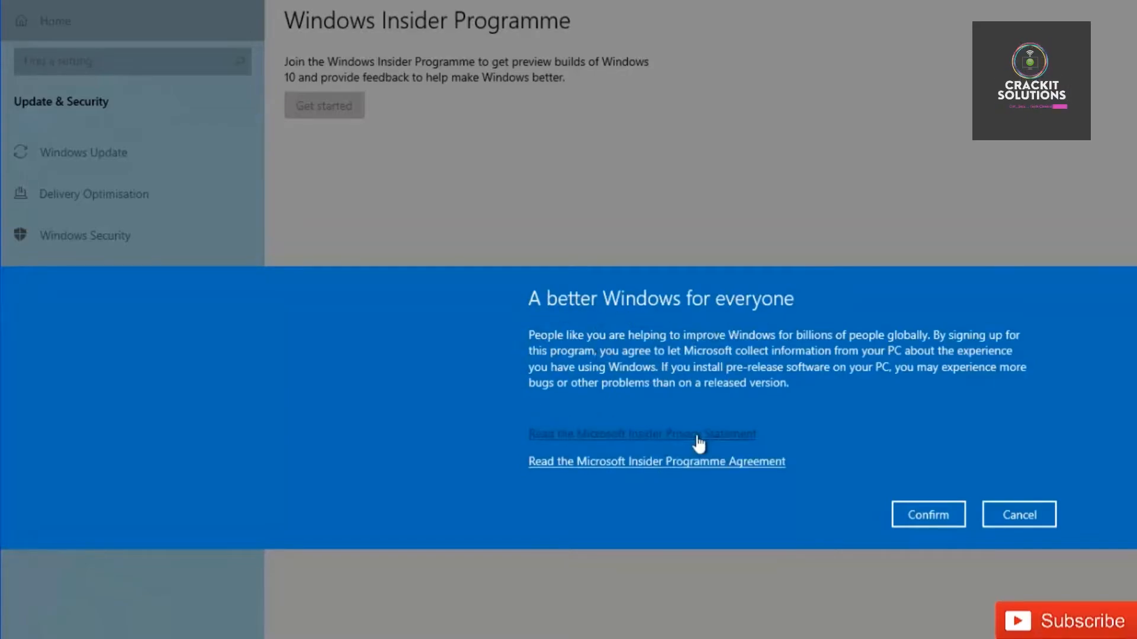
mouse_move(655, 484)
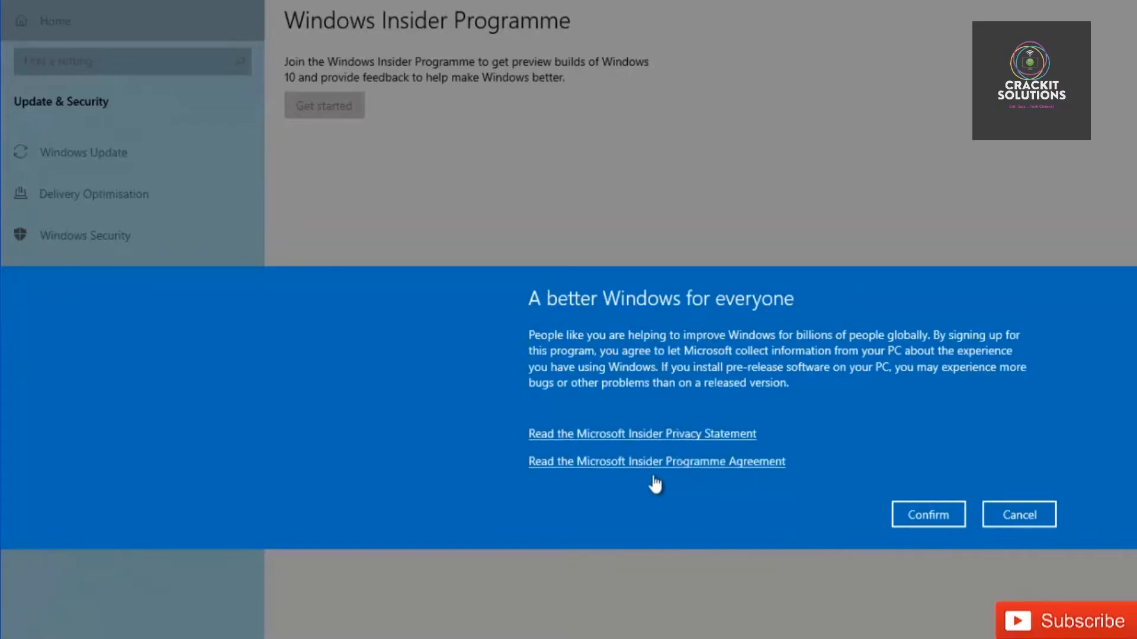
mouse_move(837, 496)
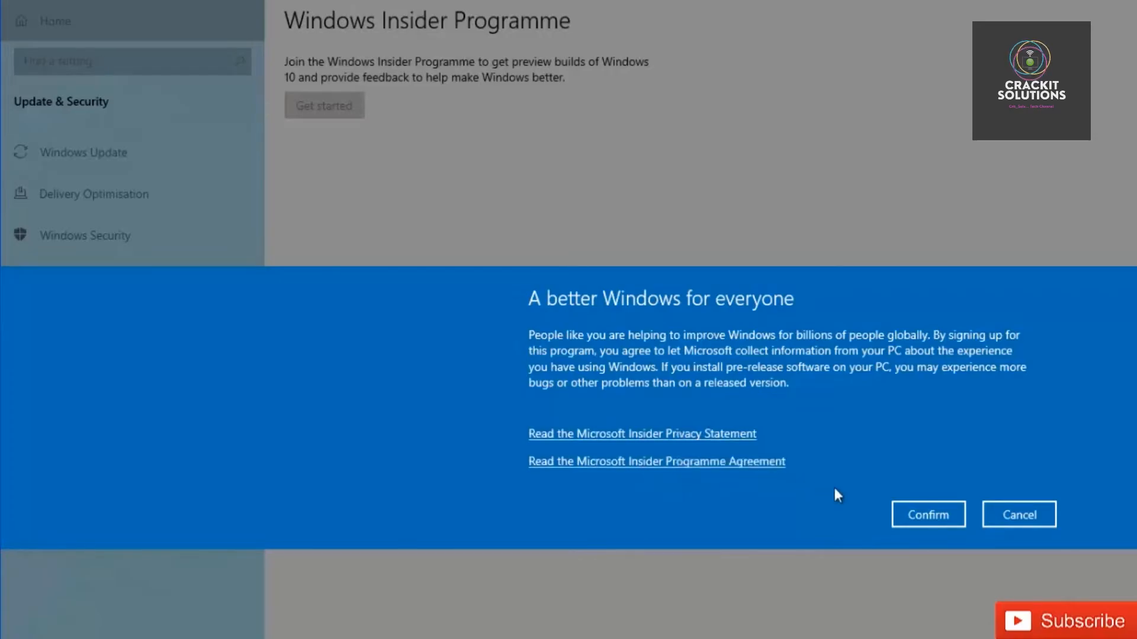
Confirm the 'A better Windows for everyone' data-collection notice
click(928, 514)
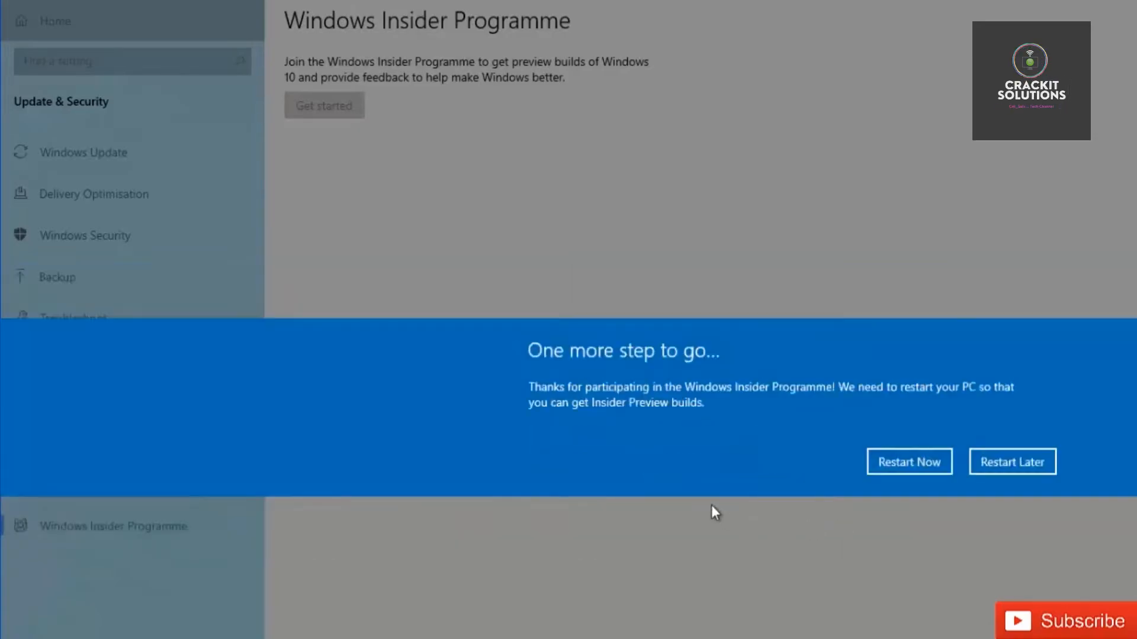
mouse_move(576, 366)
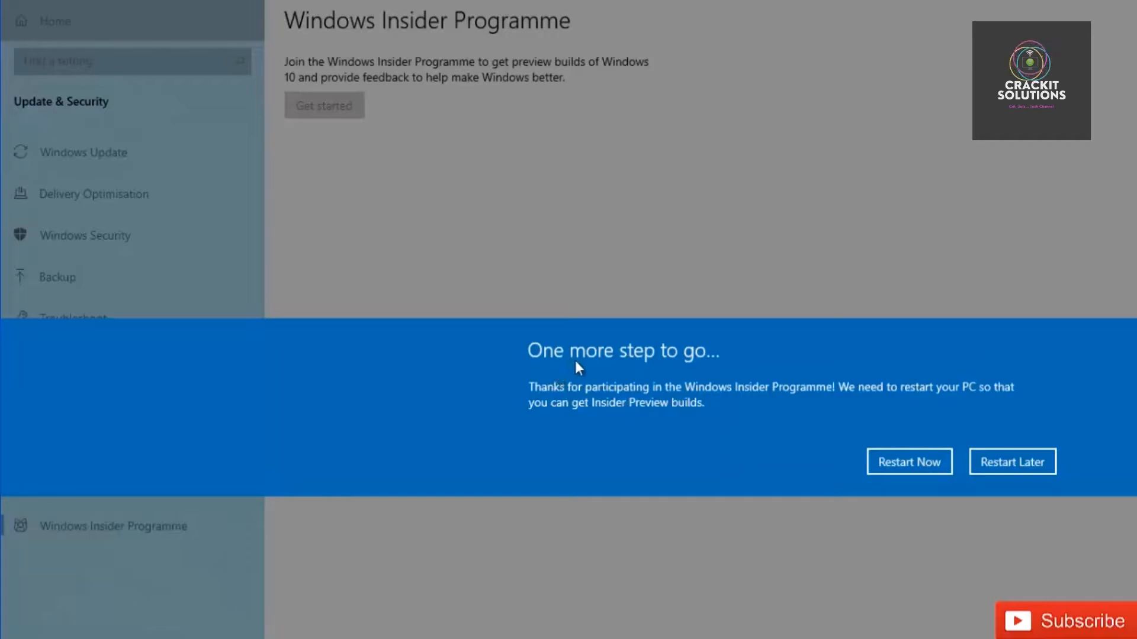
mouse_move(792, 455)
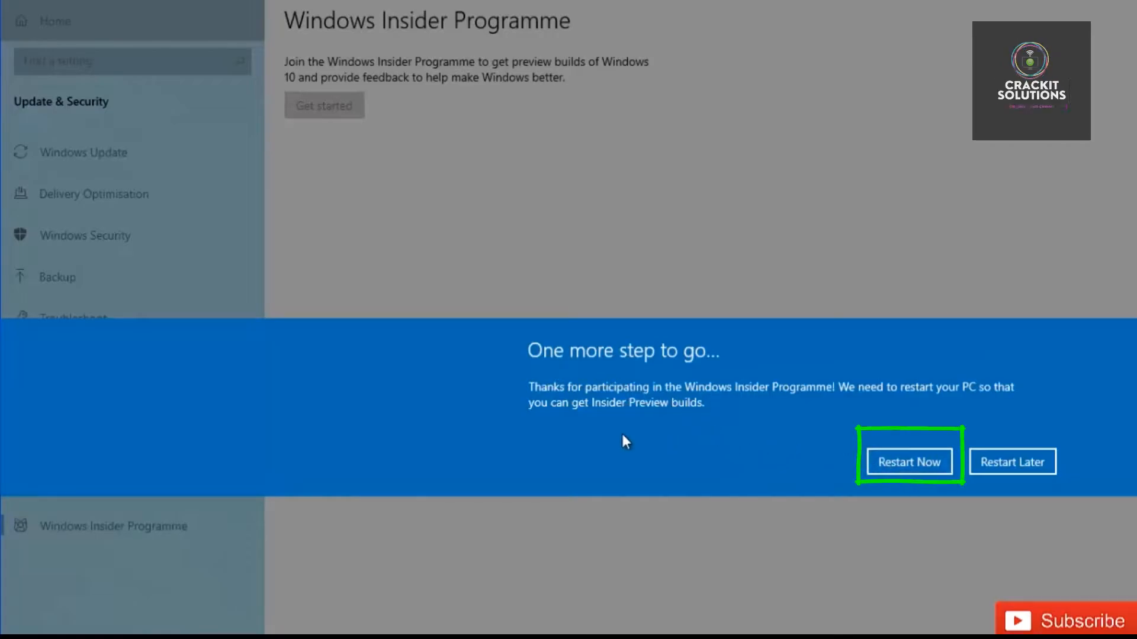
mouse_move(778, 464)
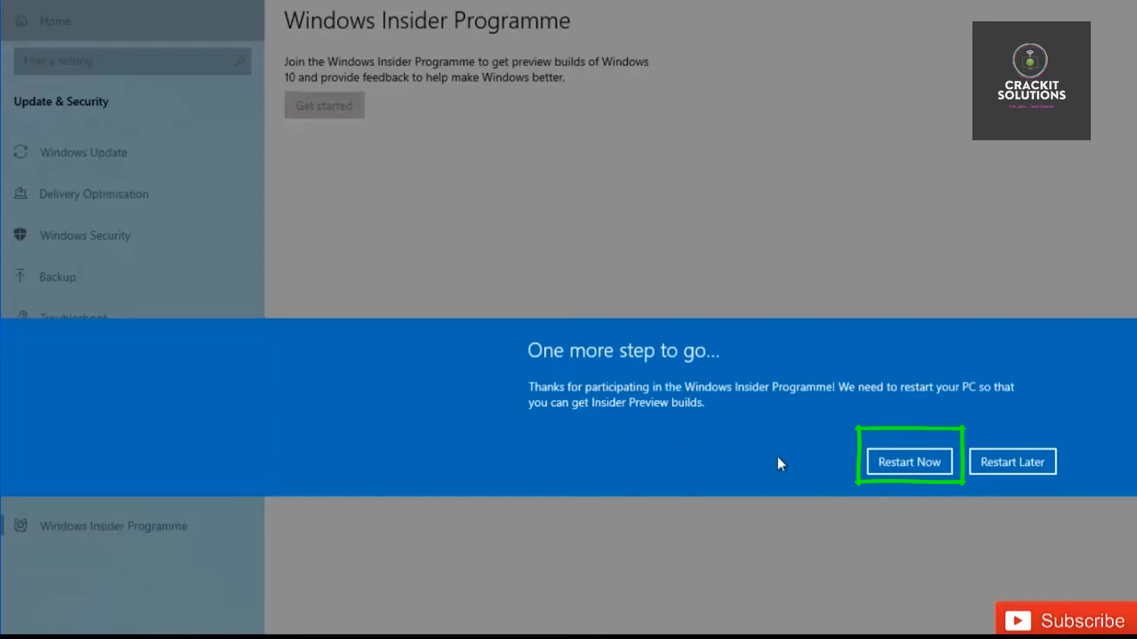
mouse_move(266, 520)
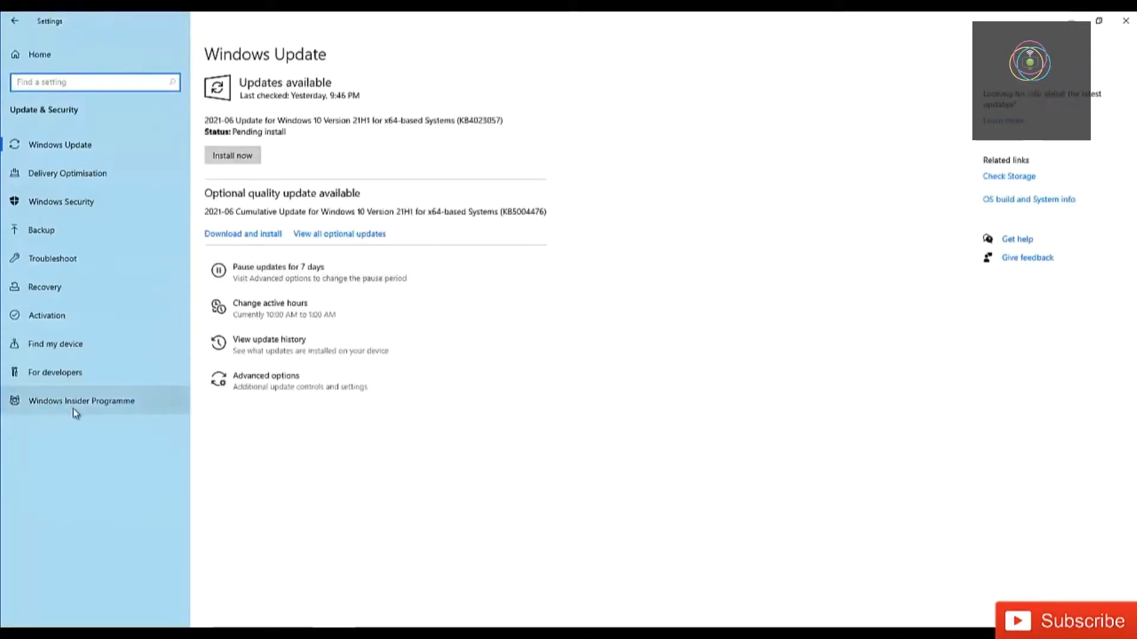
Check the Insider Programme channel options, then return to the overview
click(82, 401)
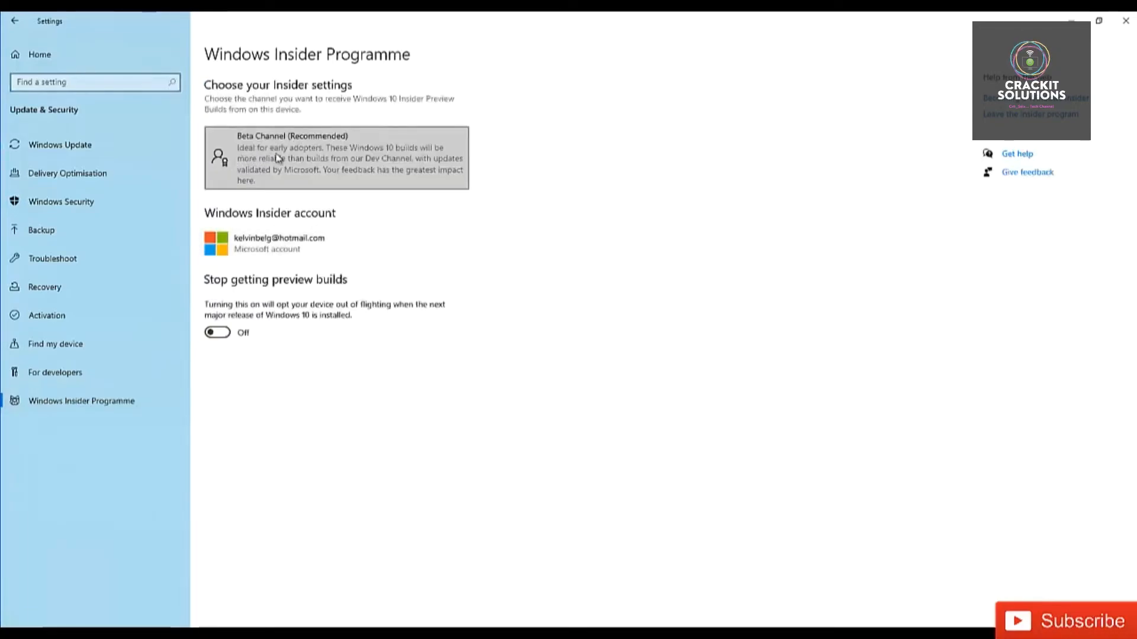
click(336, 158)
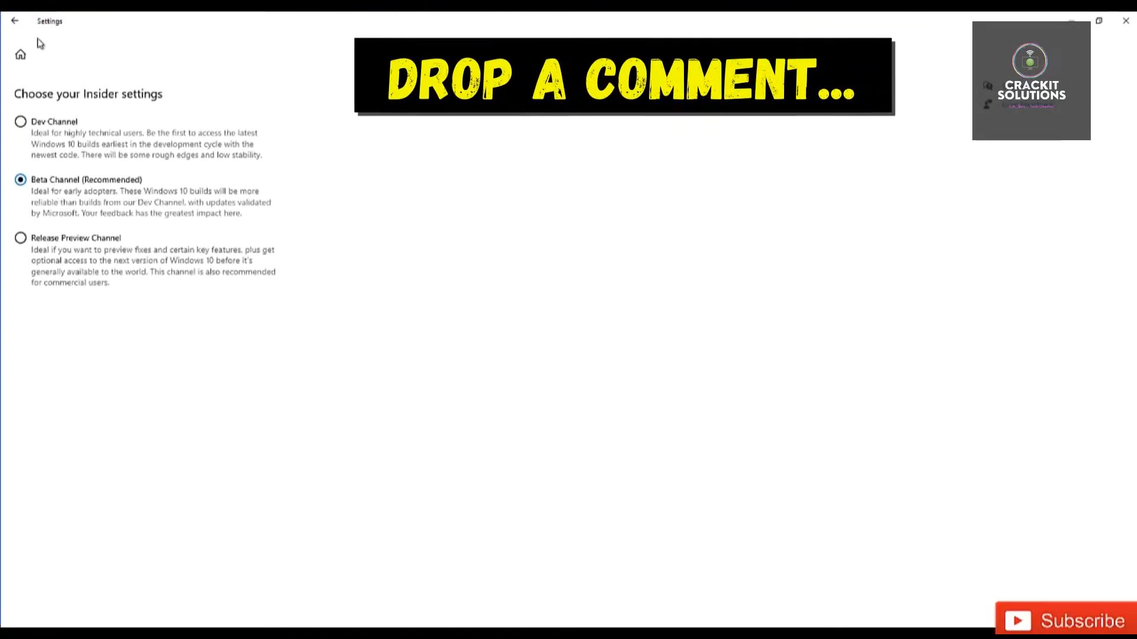
click(14, 20)
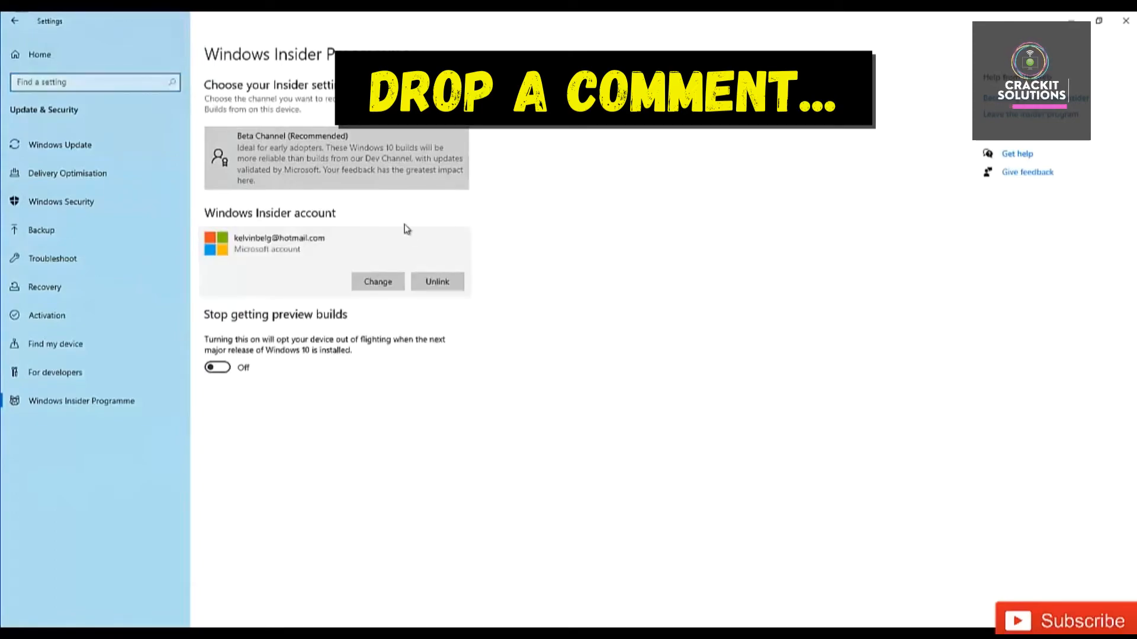
mouse_move(573, 425)
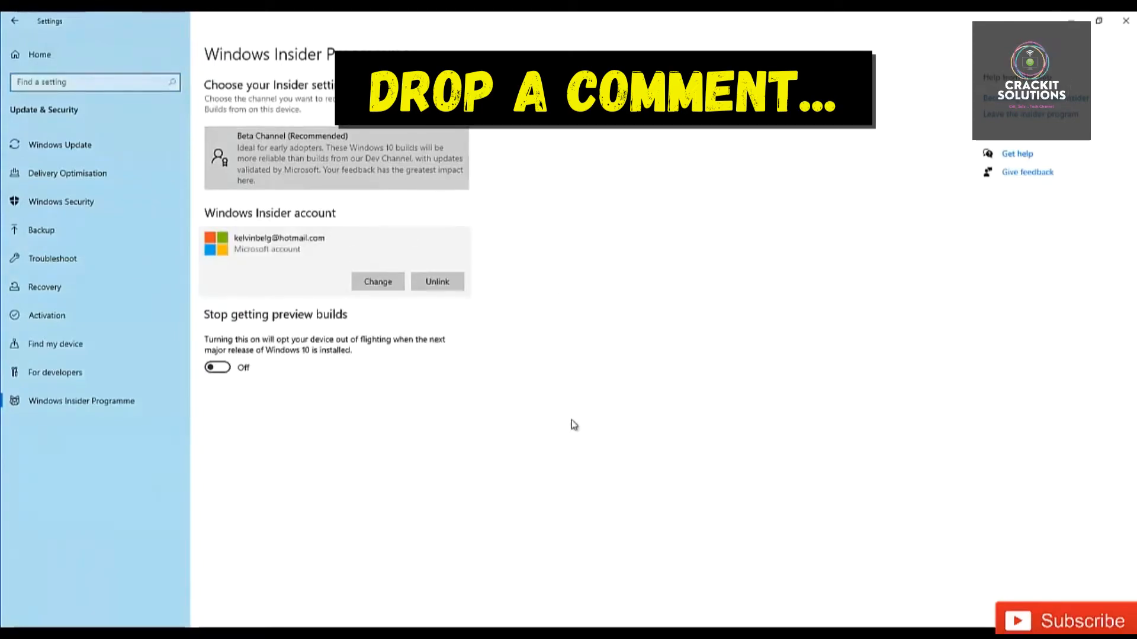